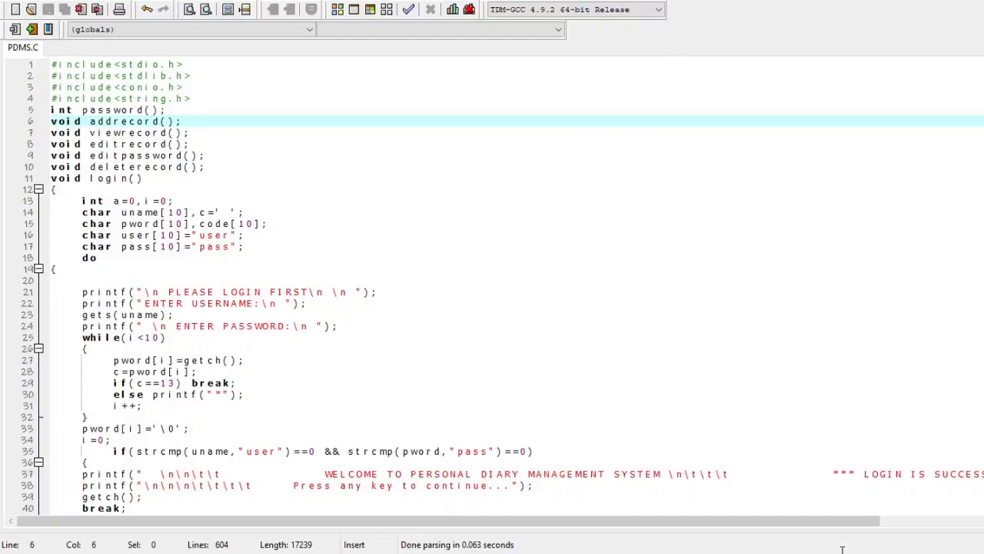
# Step: Log in to the diary program as user with the password, reaching the welcome screen
pyautogui.click(116, 133)
pyautogui.write('user')
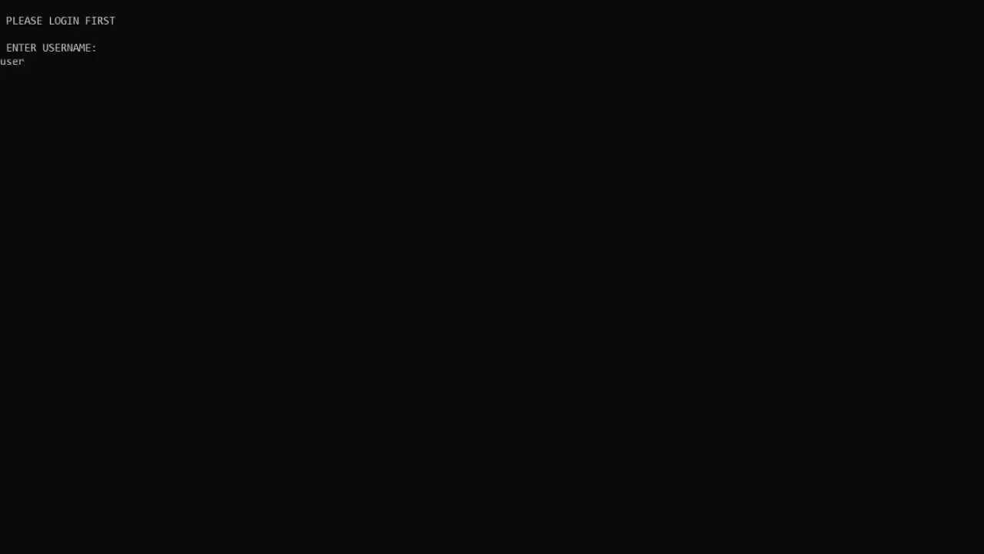
pyautogui.write('****')
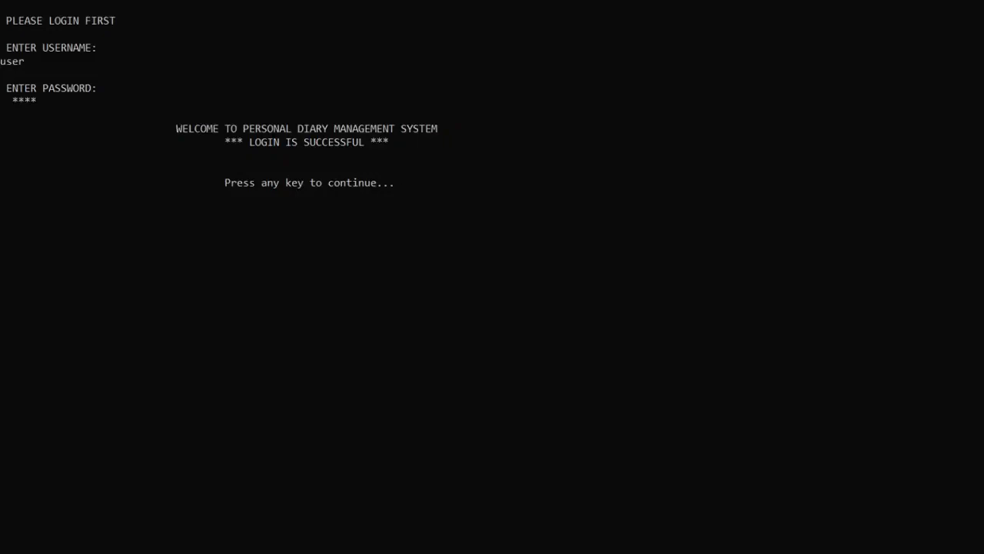
pyautogui.moveTo(396, 183)
pyautogui.write('04')
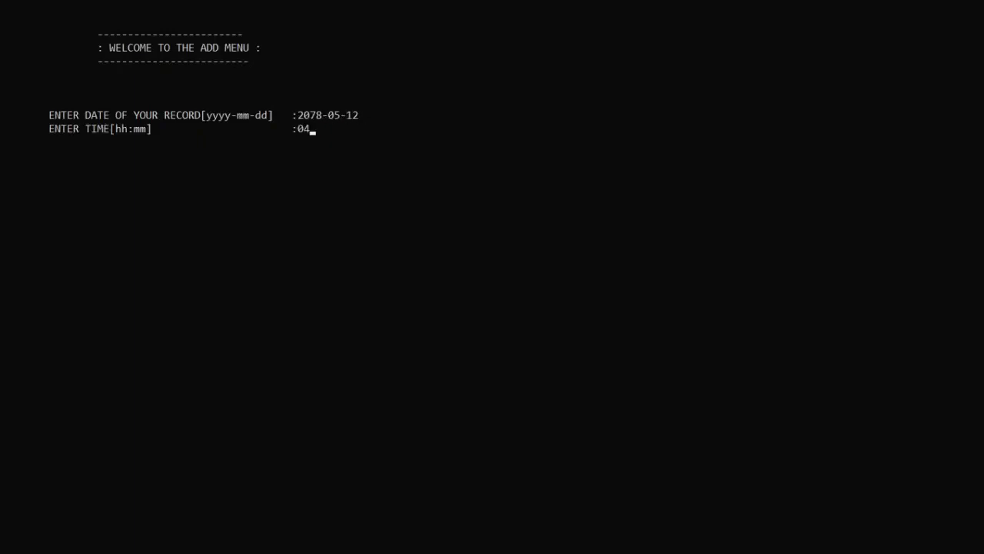
# Step: Enter the record time 04:41, name Aadarsha and place Manchester
pyautogui.write(':41')
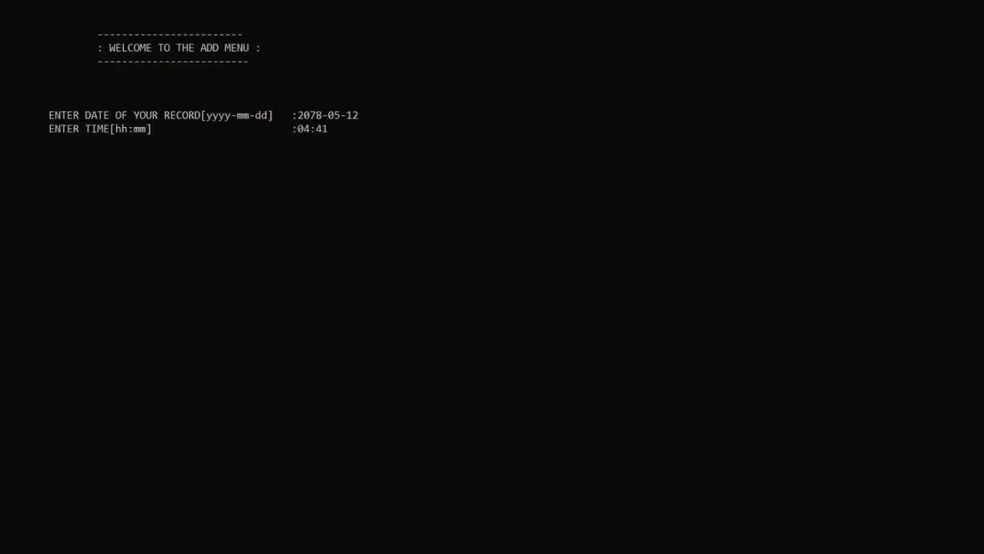
pyautogui.press('Return')
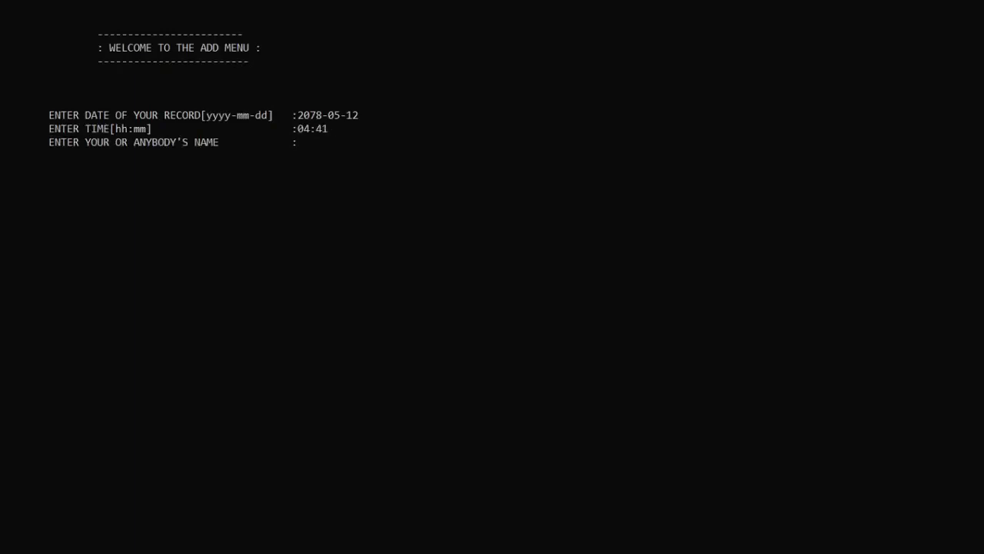
pyautogui.write('Aadarsha')
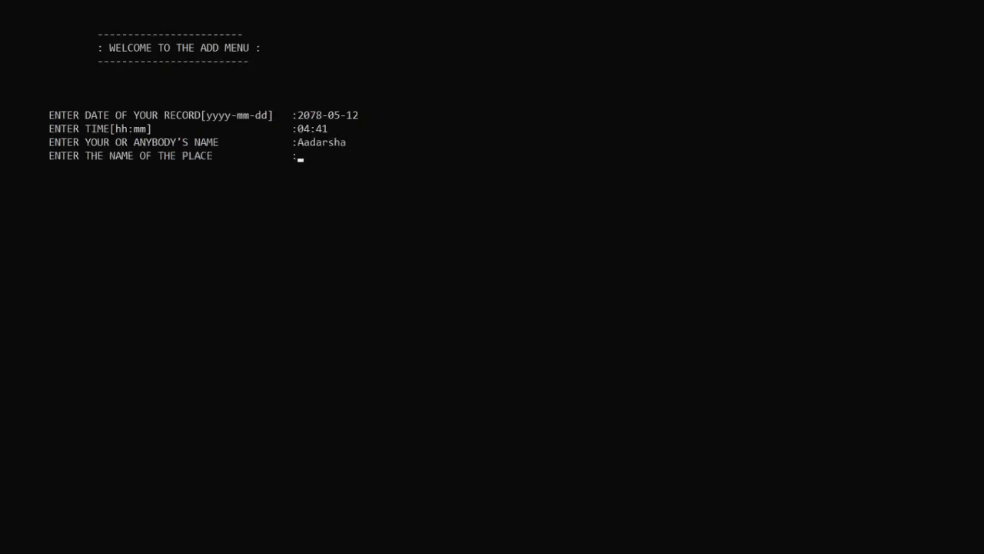
pyautogui.write('Manchester')
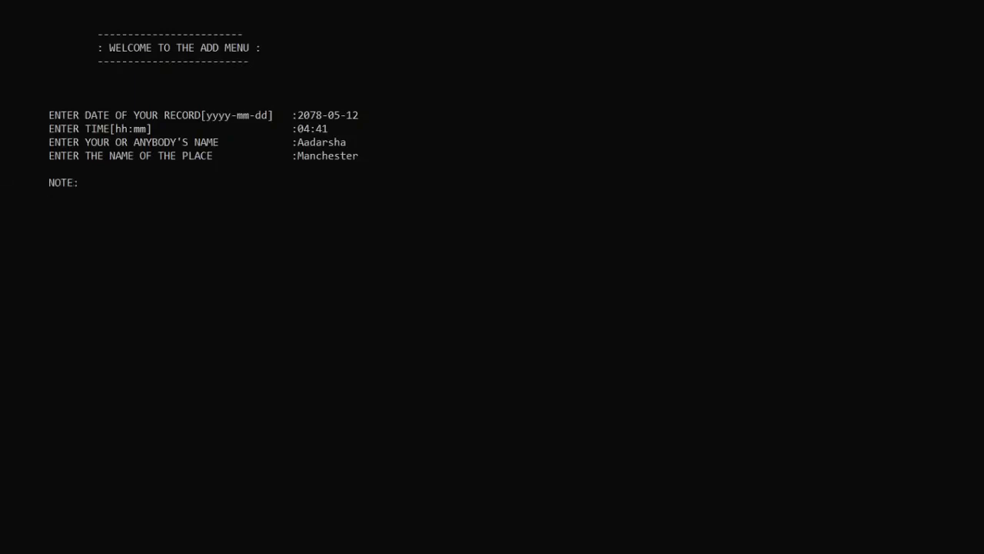
# Step: Enter the note 'Manchester is Blue.' and answer N to adding another record
pyautogui.write('Manches')
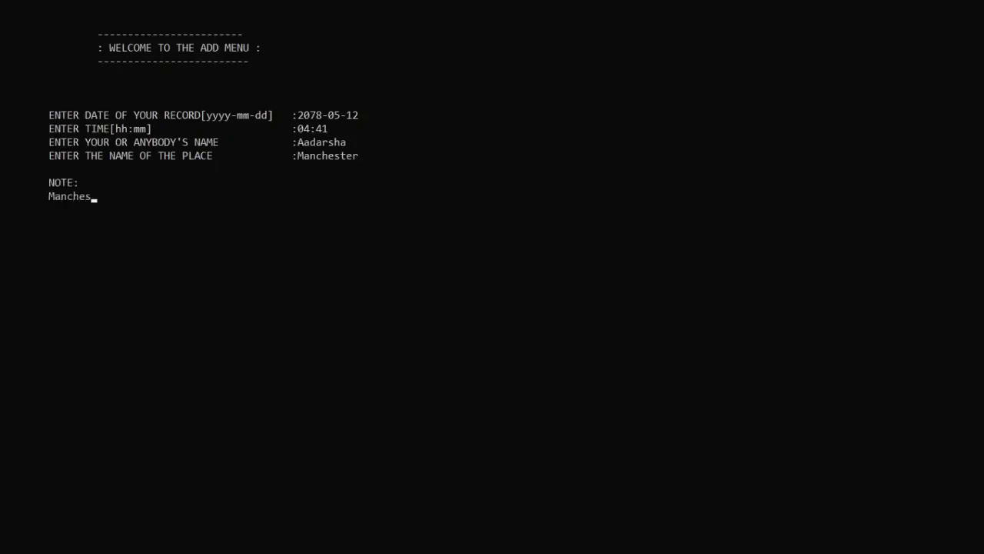
pyautogui.write('ter is Blue')
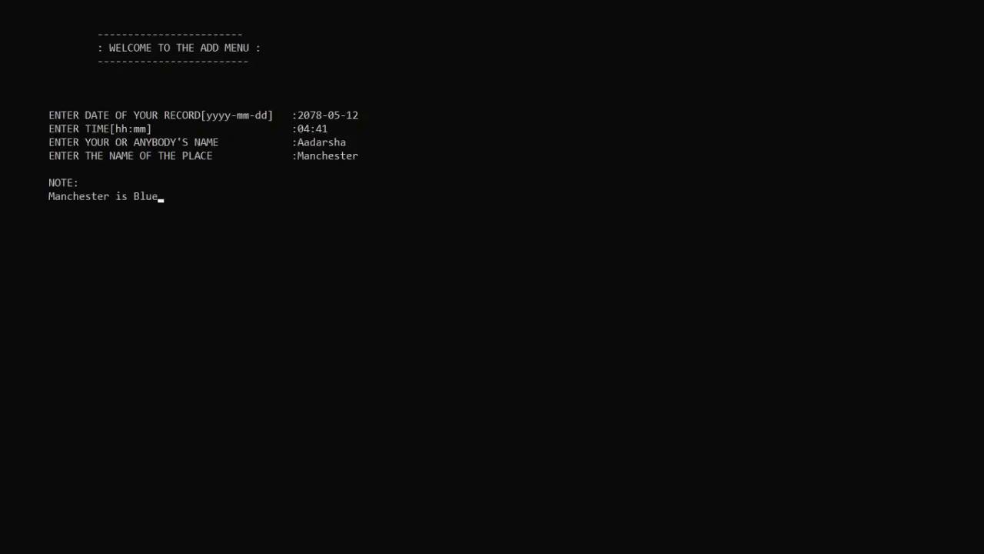
pyautogui.write('.')
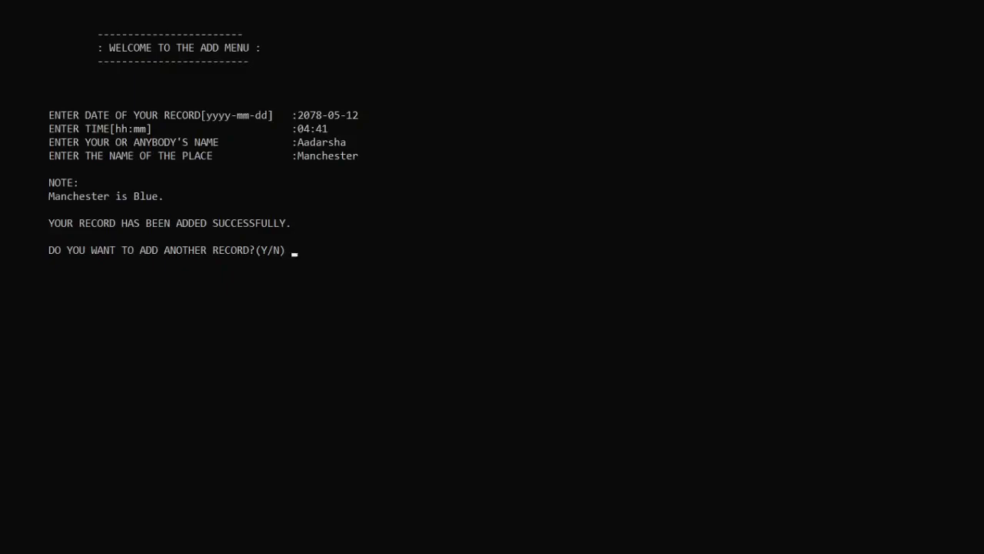
pyautogui.write('N')
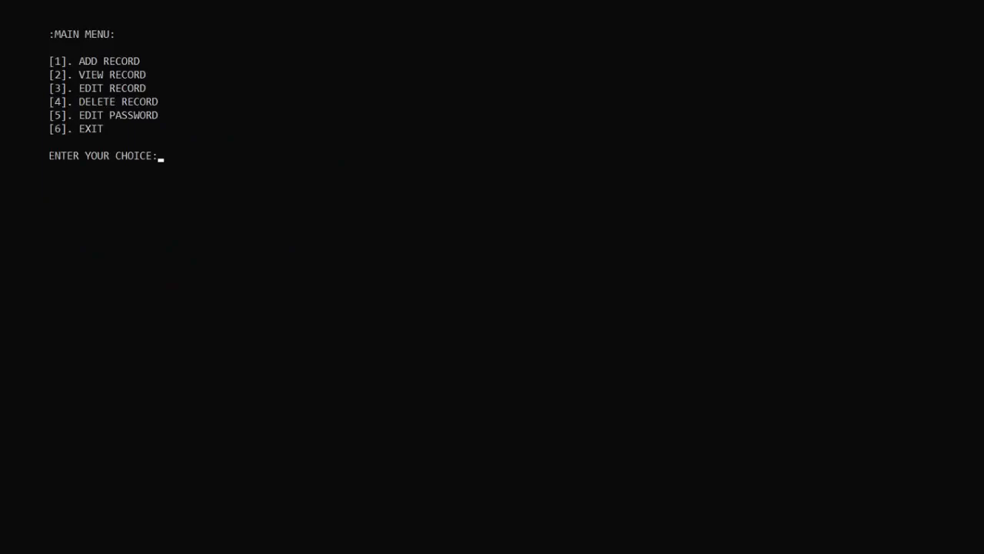
# Step: Choose menu option 2 and enter the password to gain viewing access
pyautogui.write('2')
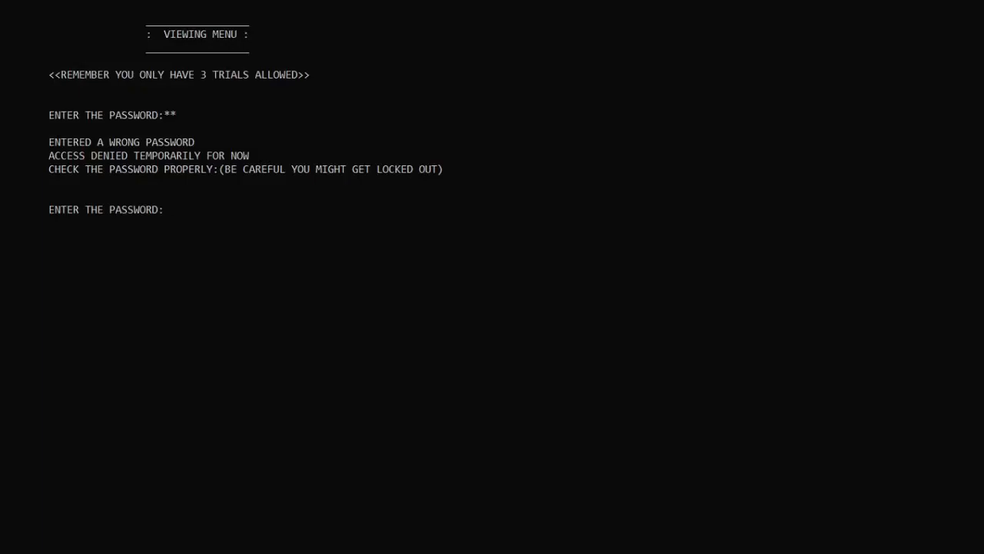
pyautogui.write('****')
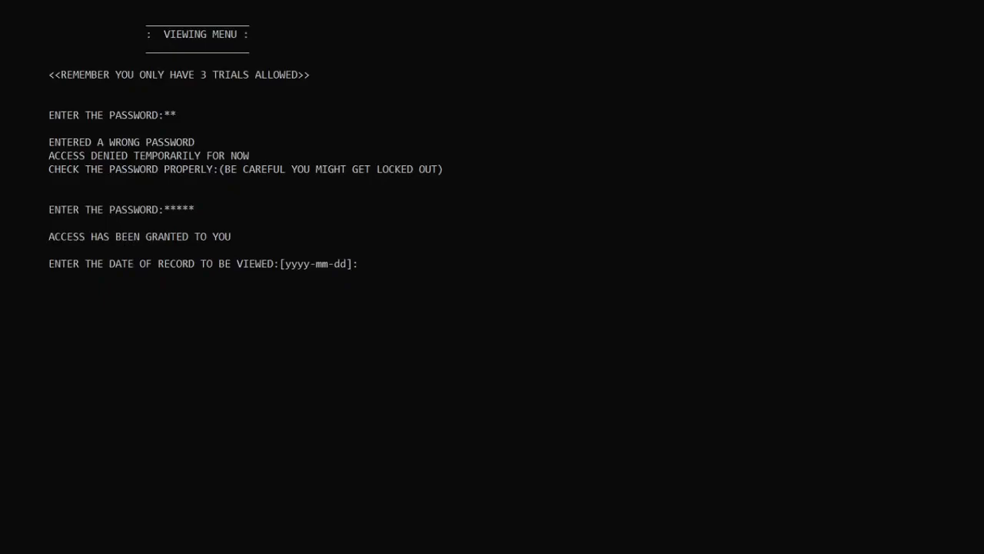
# Step: Submit the date 2078-05-12 to view its records
pyautogui.write('20')
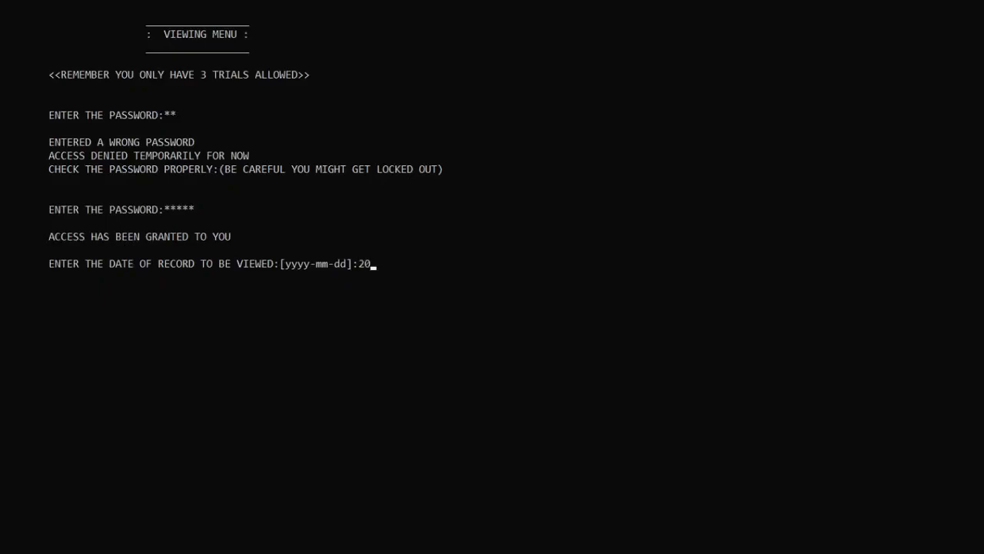
pyautogui.write('78-')
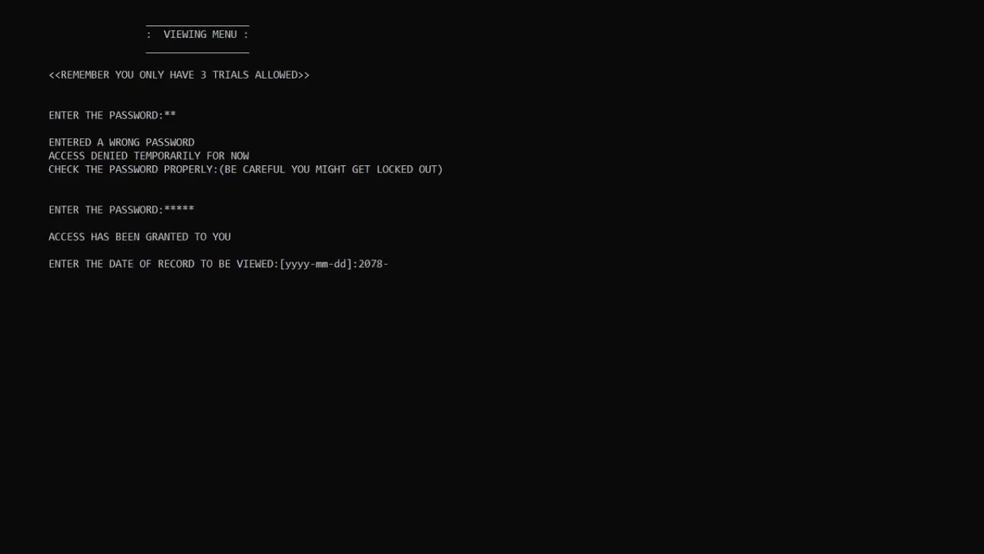
pyautogui.write('05-12')
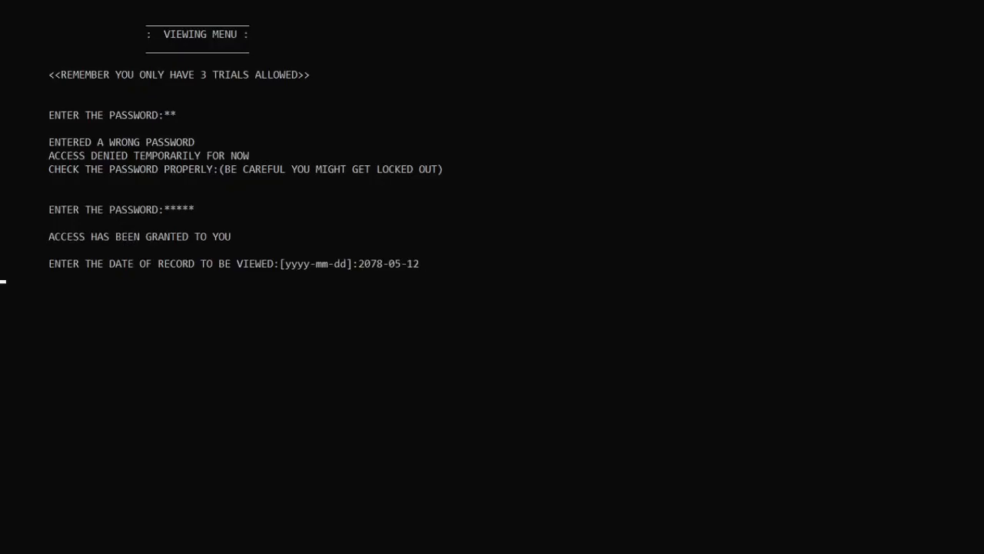
pyautogui.press('Return')
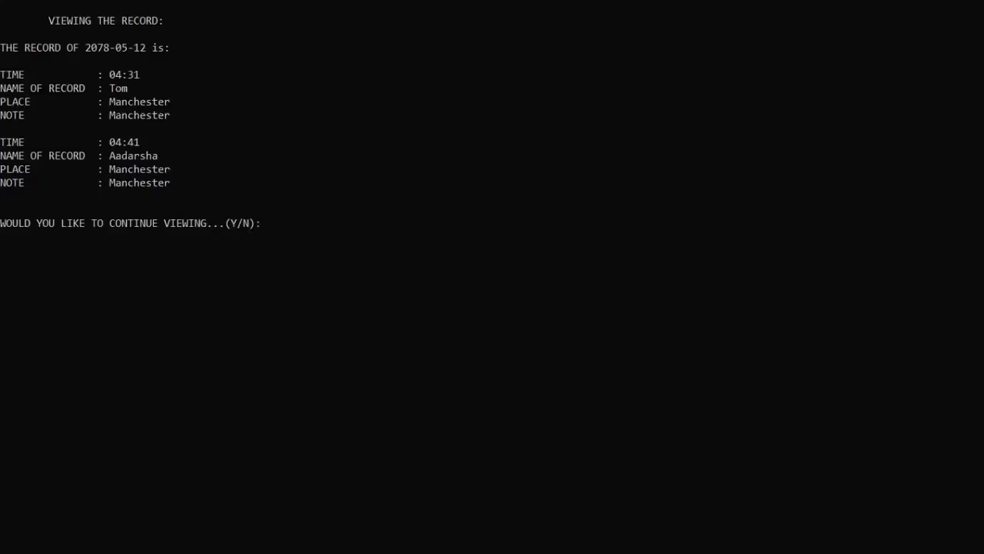
pyautogui.moveTo(265, 225)
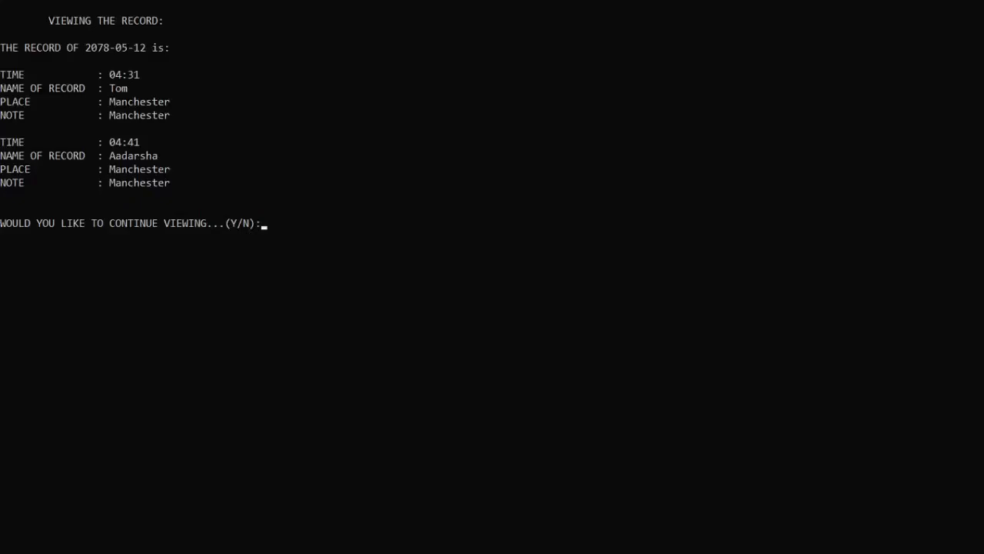